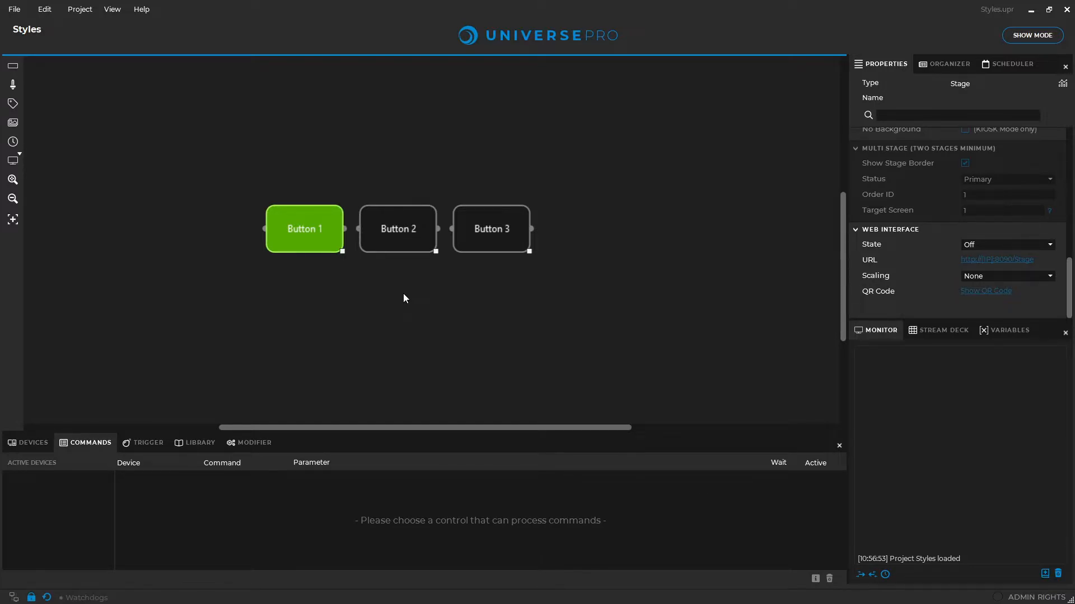
# - Set the Group ID of the three buttons to 1
pyautogui.click(305, 229)
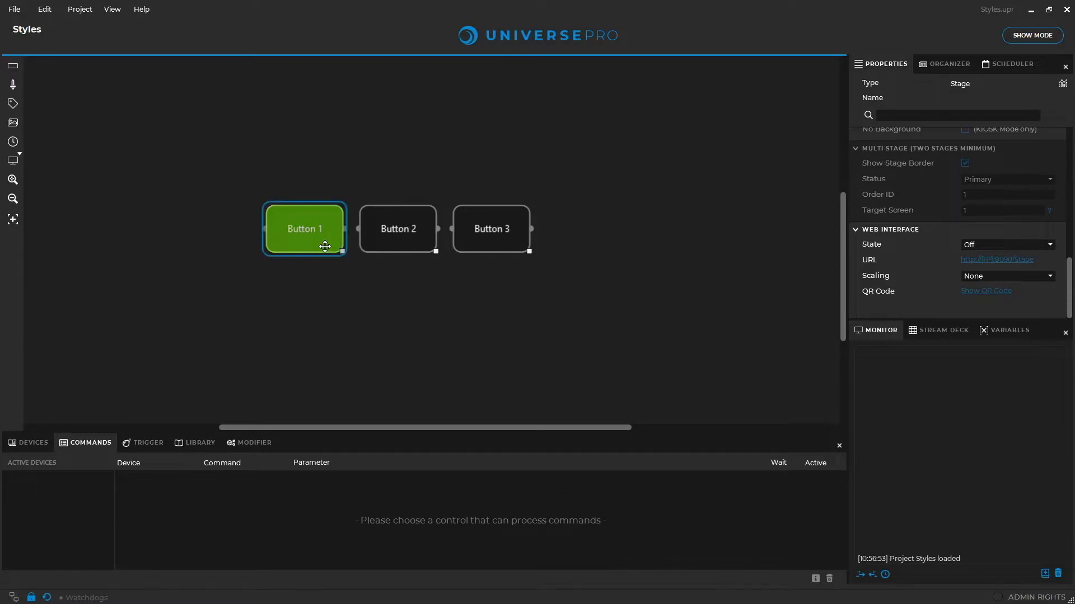
pyautogui.rightClick(303, 229)
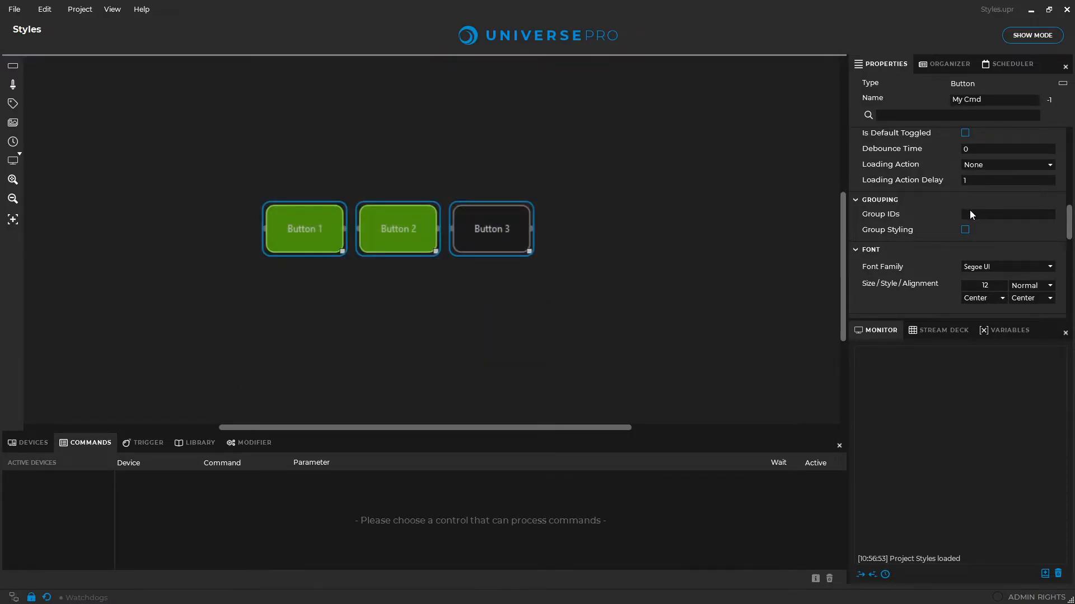
pyautogui.write('1')
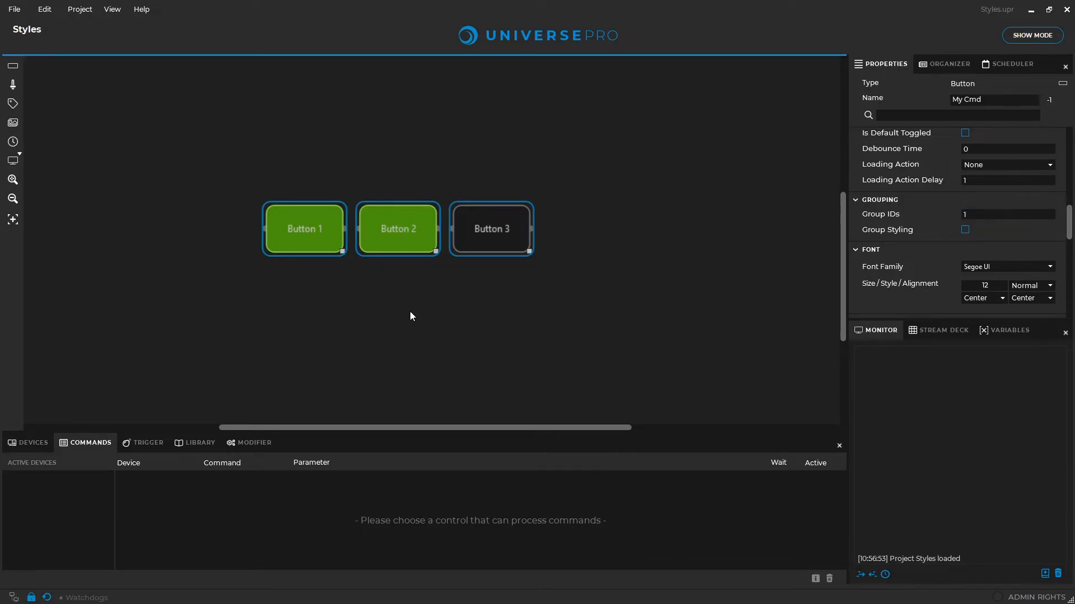
# - Copy Button 1's green style to group 1 and turn on Auto Style Group
pyautogui.rightClick(304, 228)
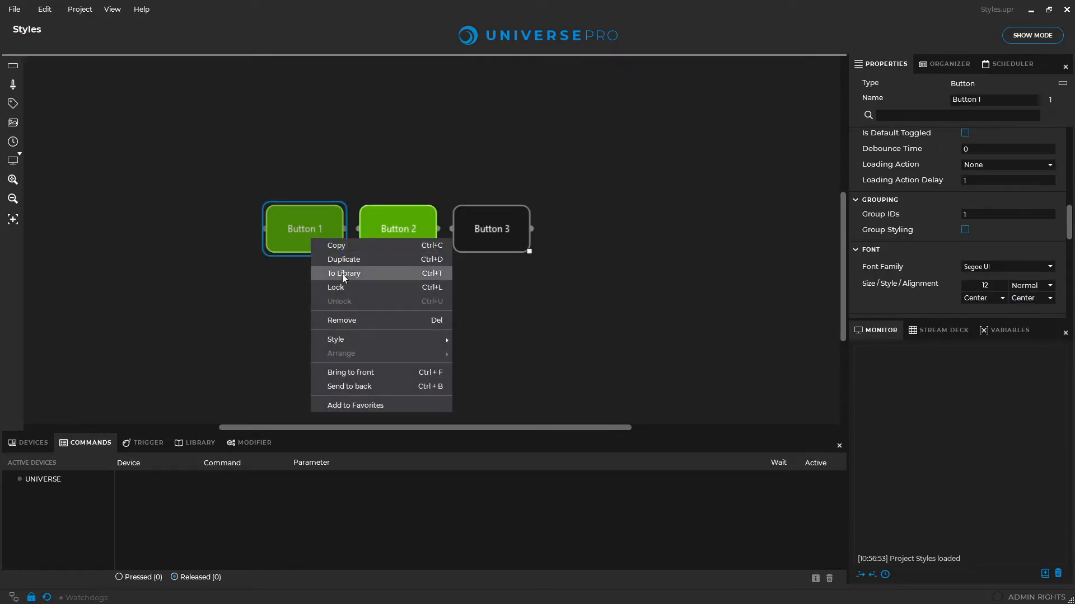
pyautogui.moveTo(335, 340)
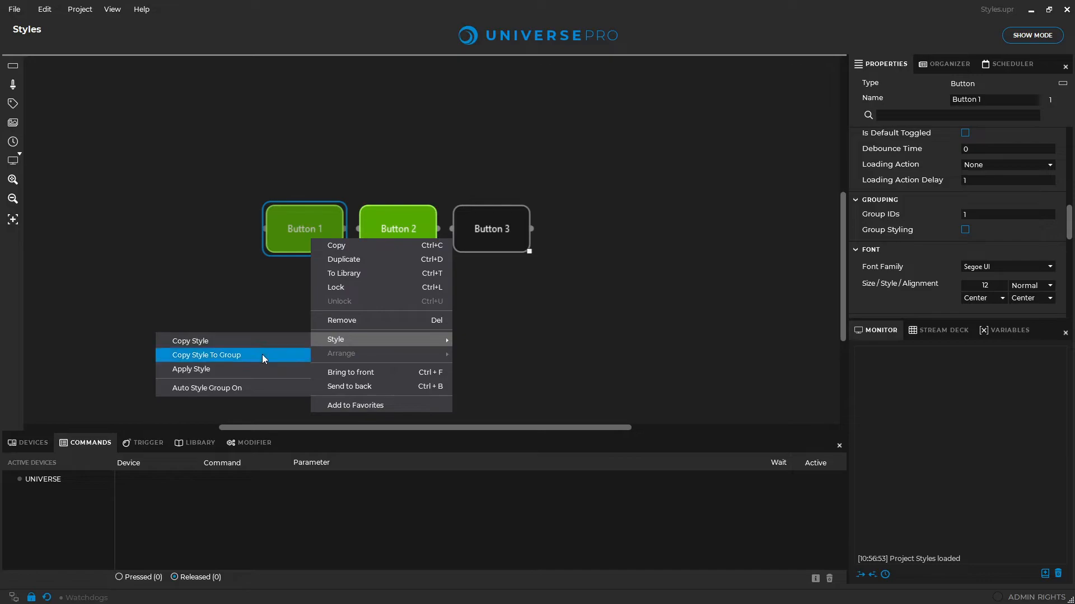
pyautogui.click(206, 355)
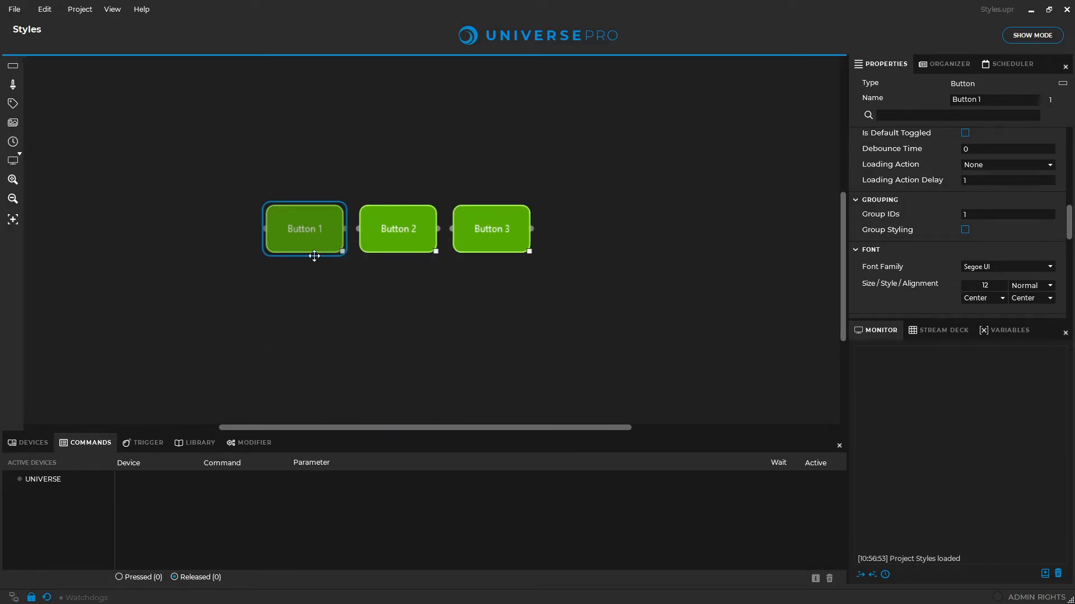
pyautogui.rightClick(304, 247)
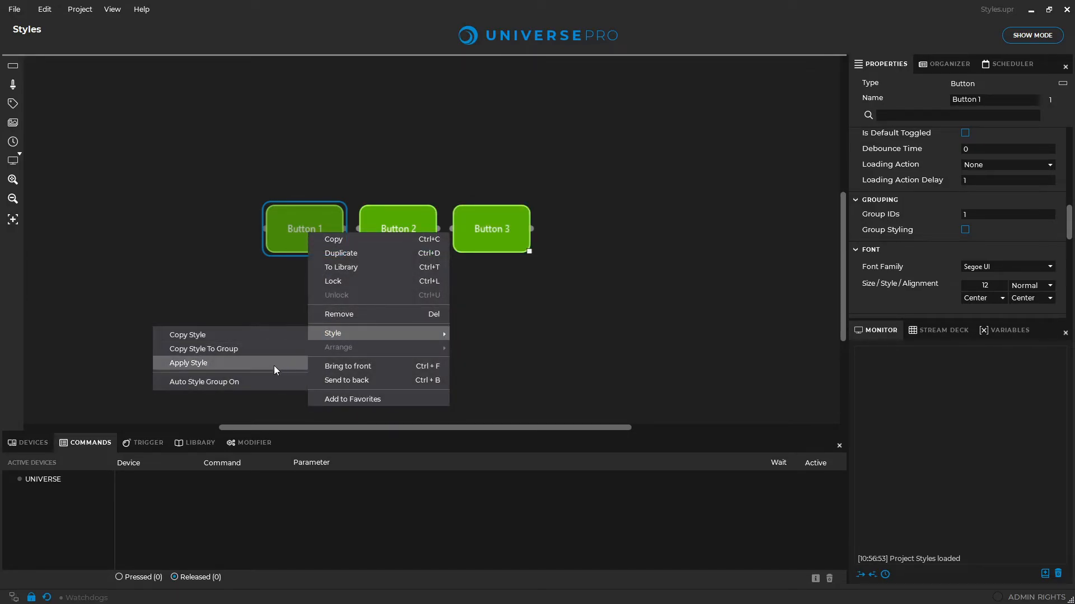
pyautogui.click(188, 363)
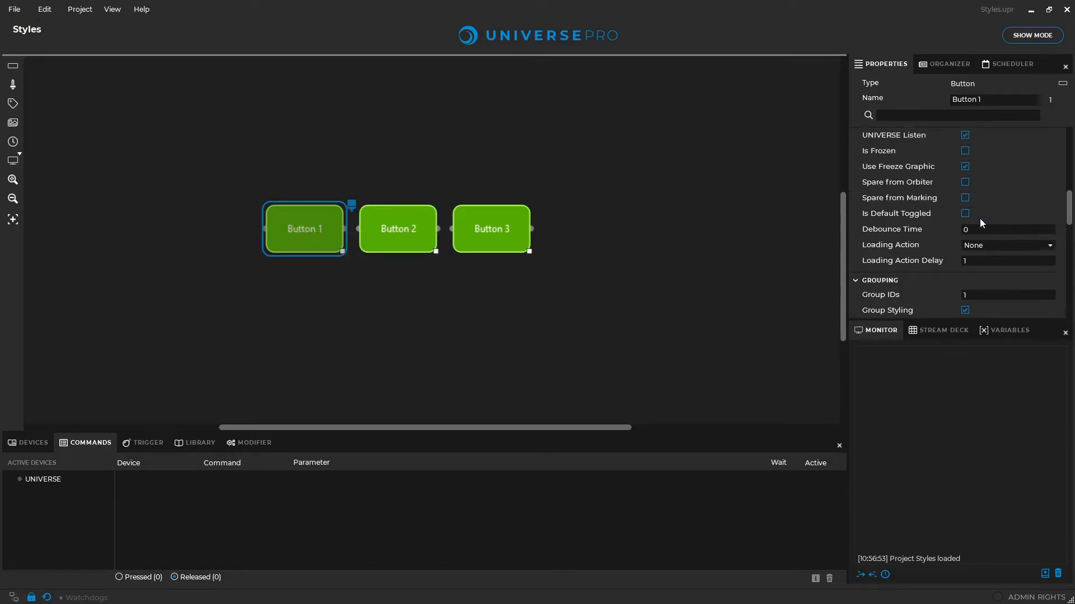